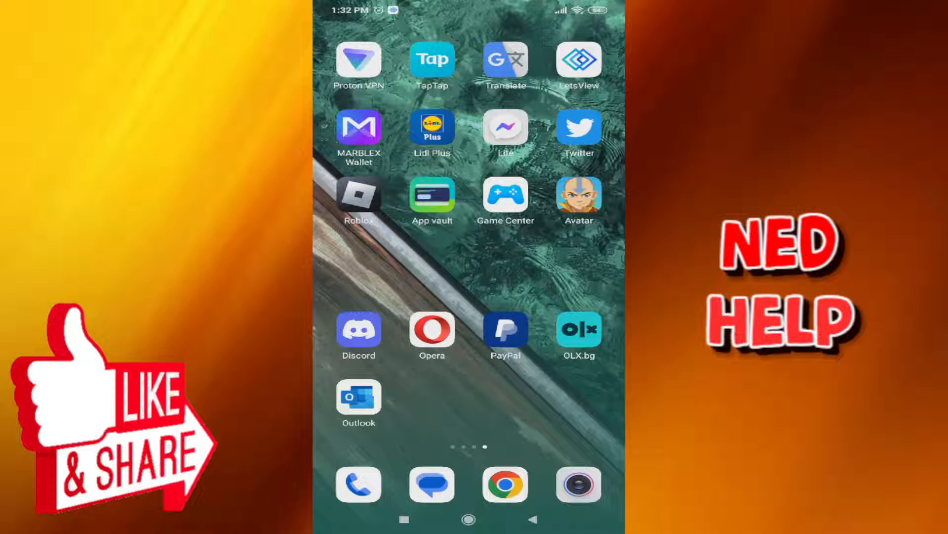
# Step: Launch the Outlook app from the home screen so the Inbox appears
pyautogui.click(358, 397)
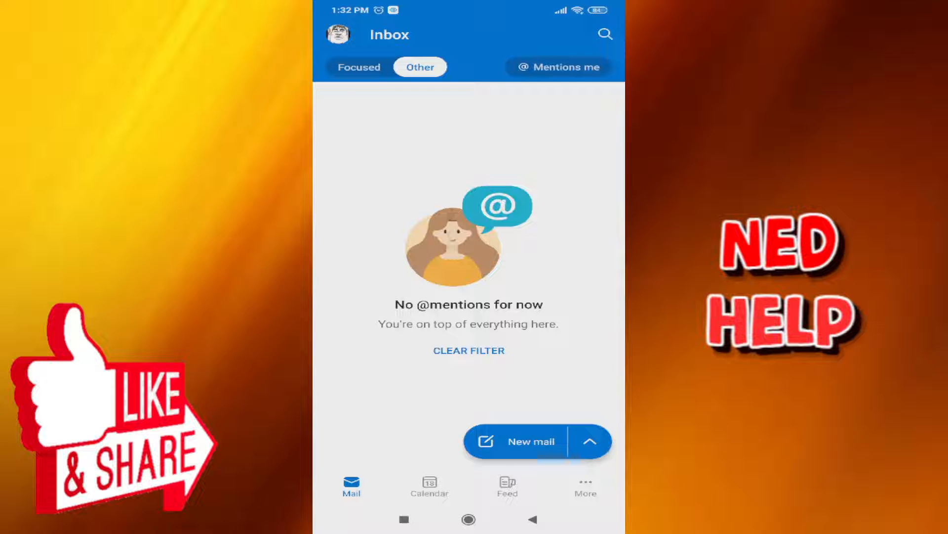
# Step: Reach Outlook's Settings via the navigation drawer's gear icon
pyautogui.click(338, 33)
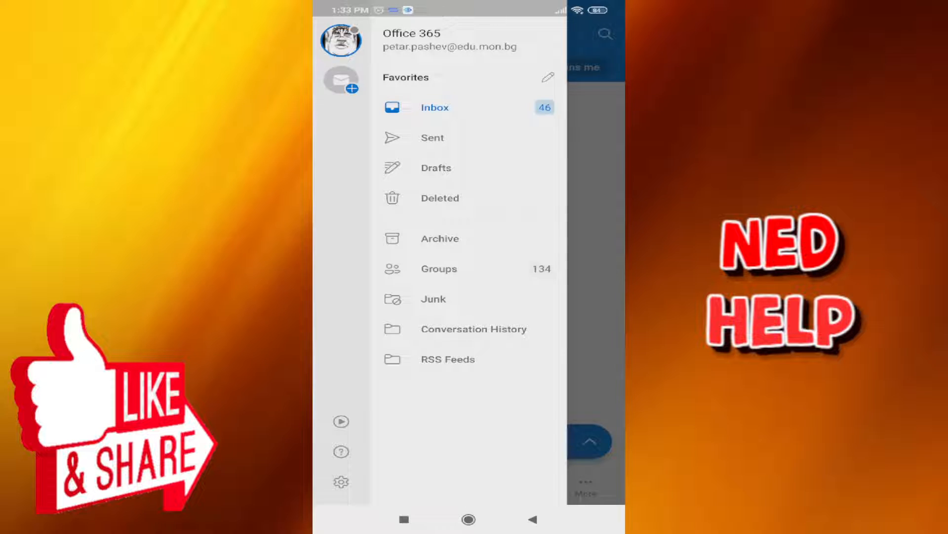
pyautogui.click(341, 482)
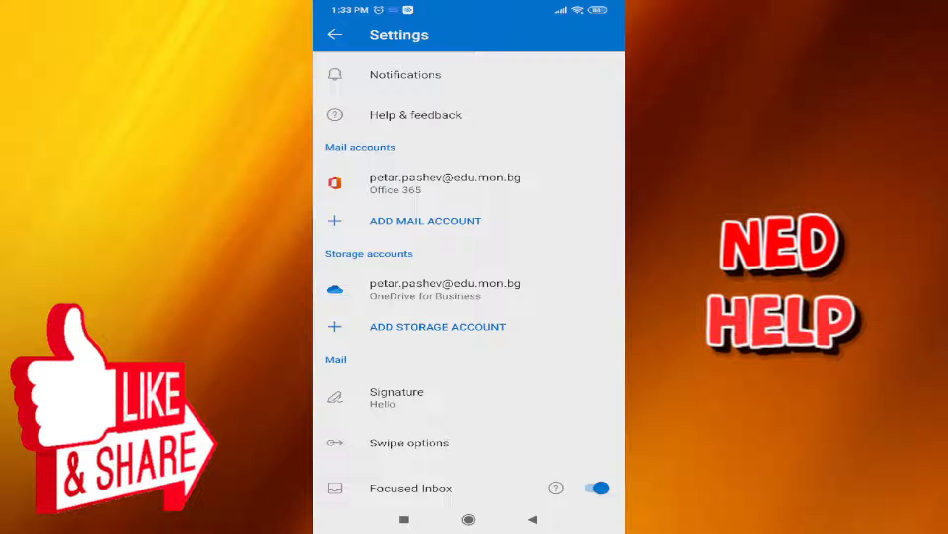
# Step: Open the Office 365 mail account's Account info page from Settings
pyautogui.click(445, 183)
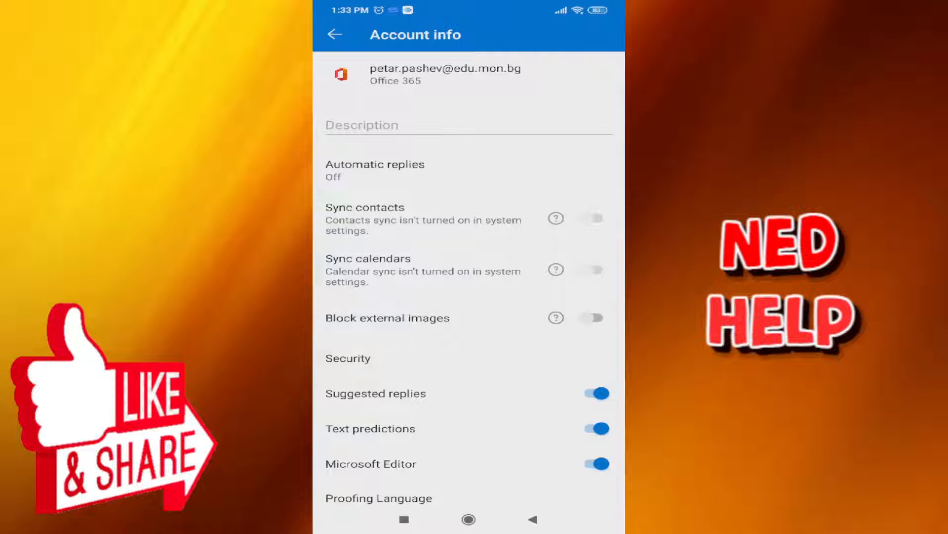
# Step: Scroll Account info to reveal the reset and delete account options
pyautogui.scroll(-3)
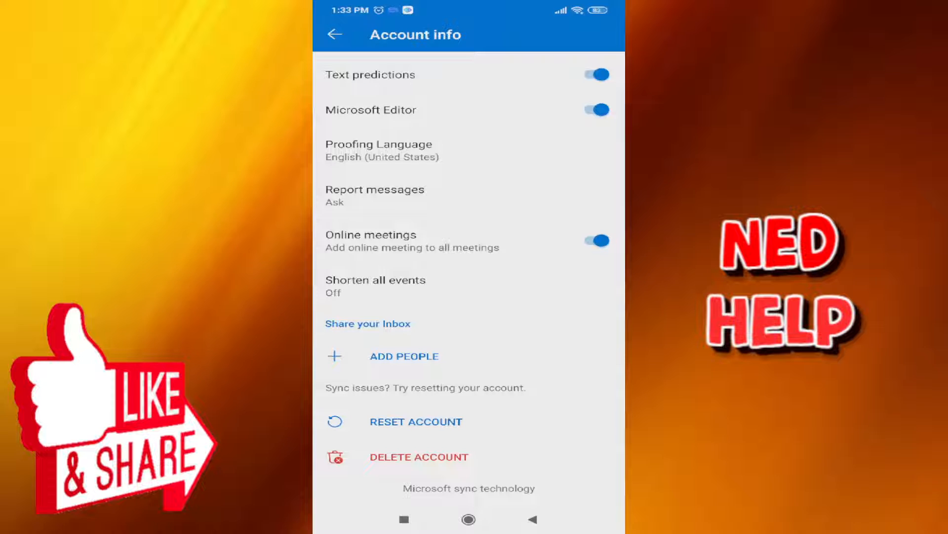
pyautogui.click(418, 456)
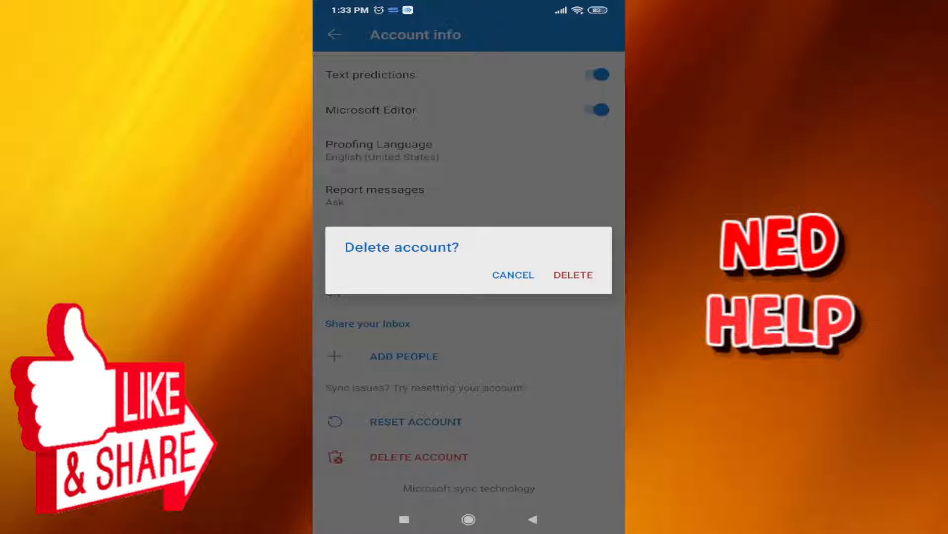
pyautogui.click(513, 274)
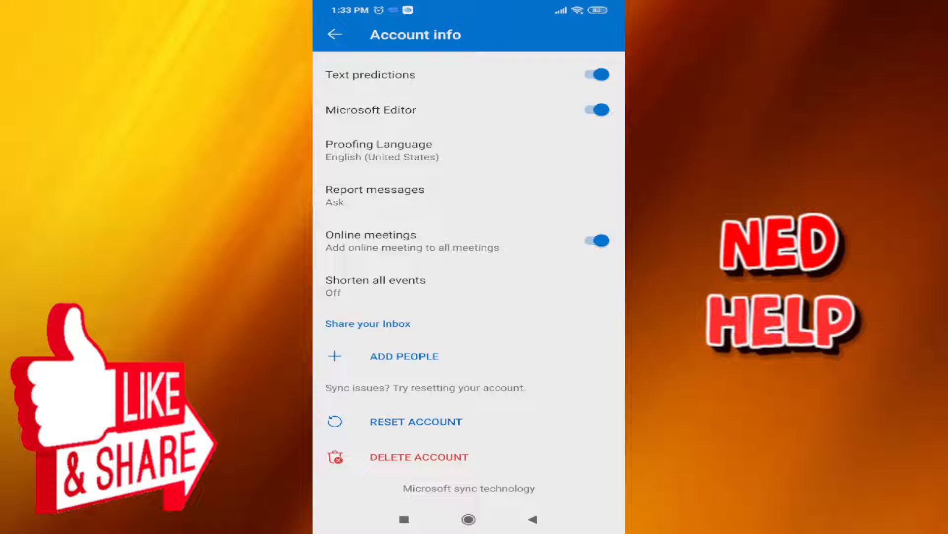